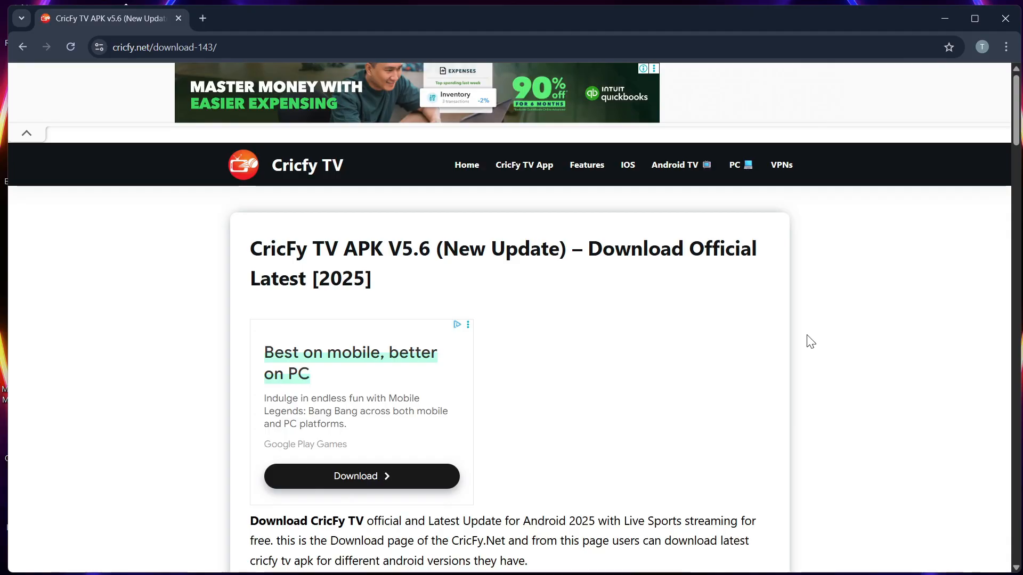
scroll(down, 3)
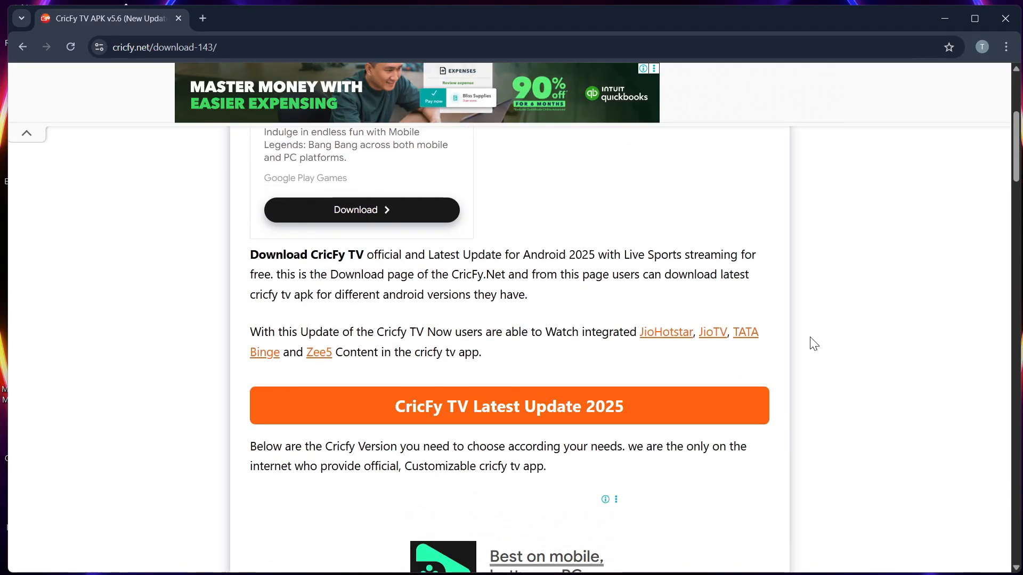
scroll(up, 3)
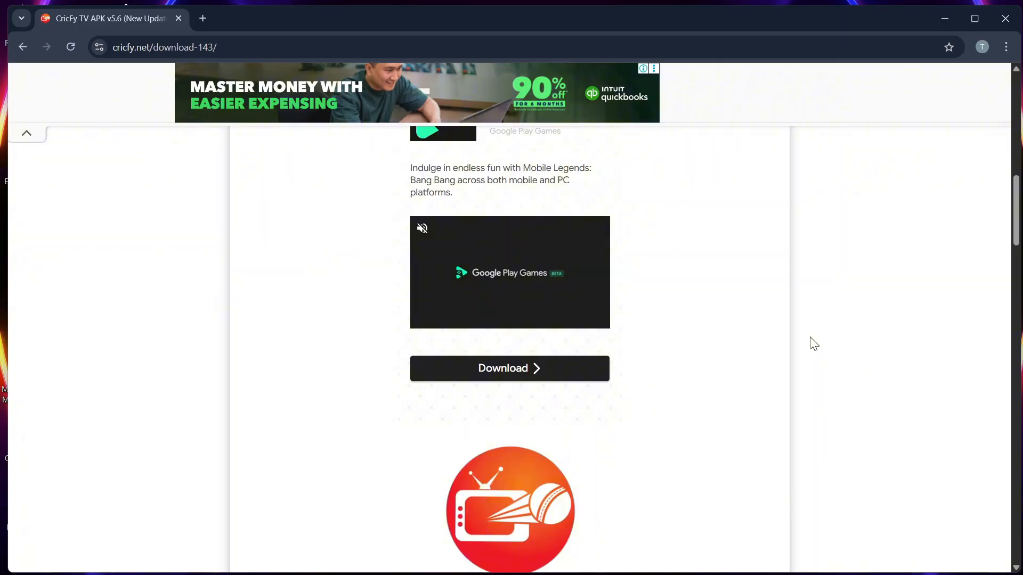
scroll(down, 3)
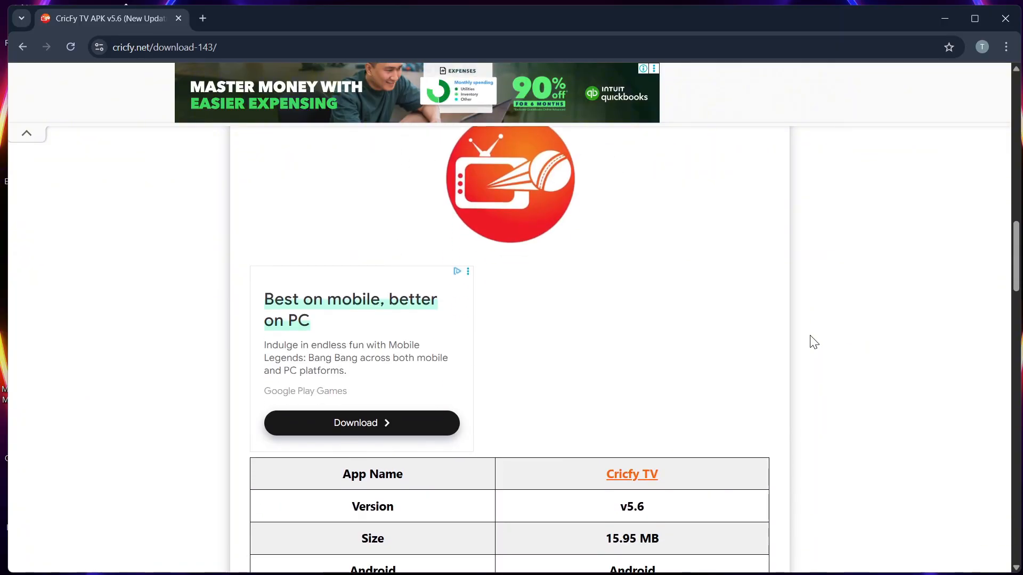
scroll(down, 3)
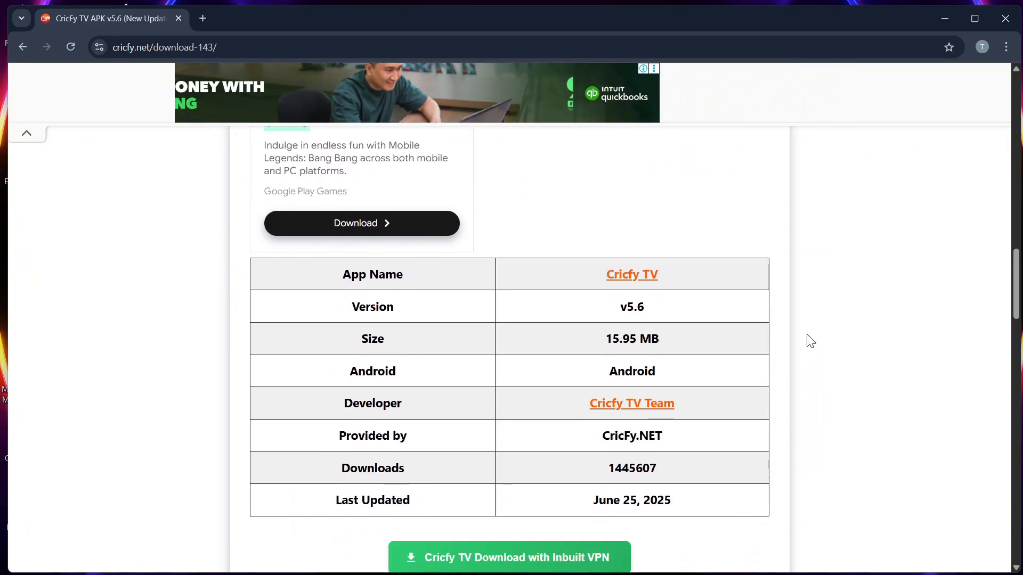
mouse_move(805, 332)
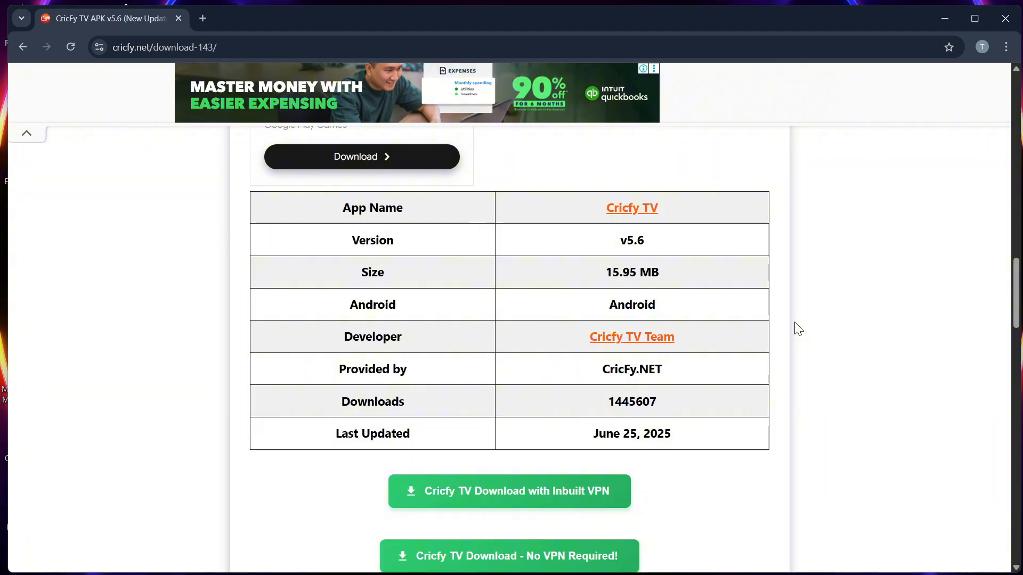
scroll(down, 3)
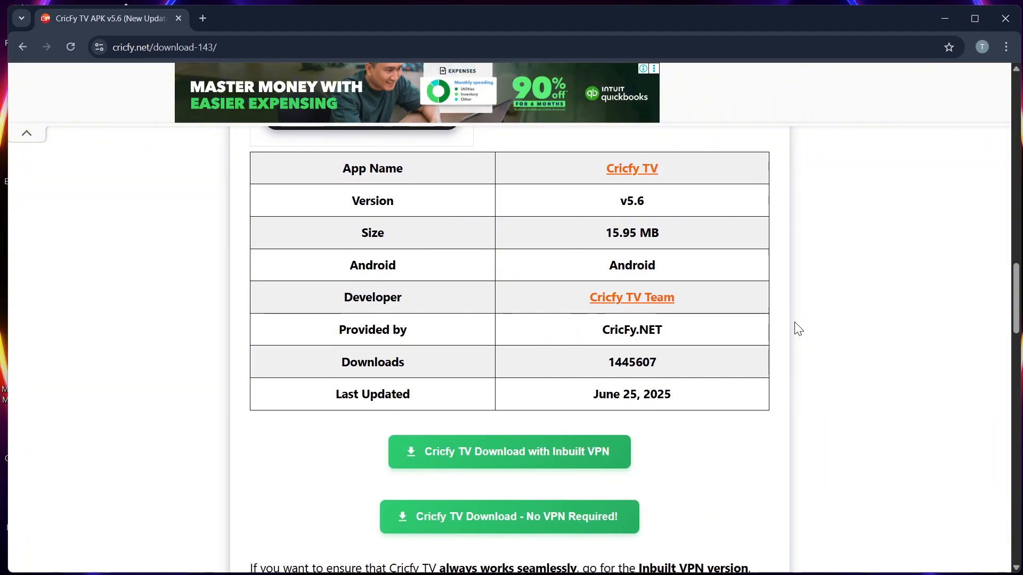
scroll(down, 3)
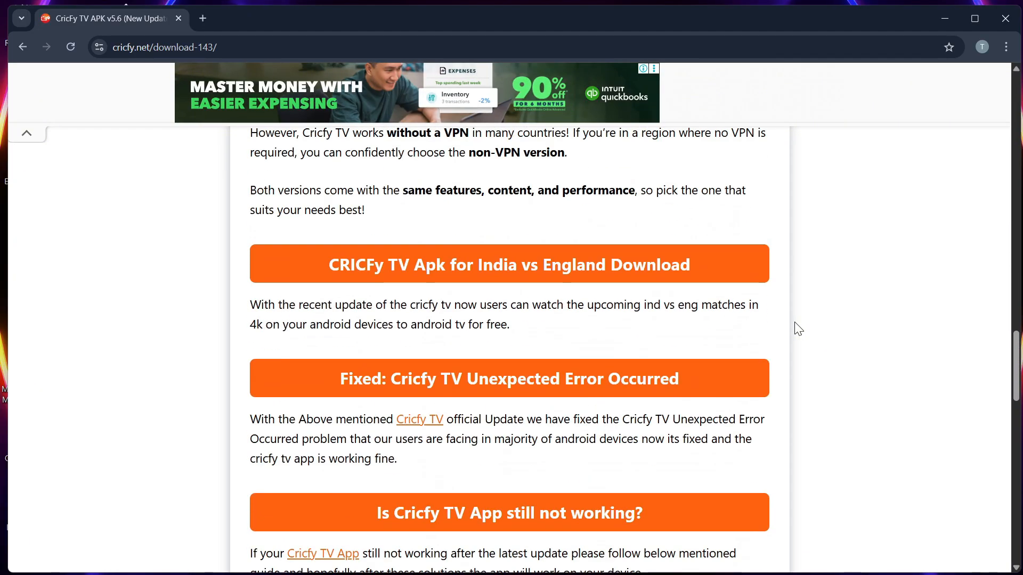
scroll(up, 3)
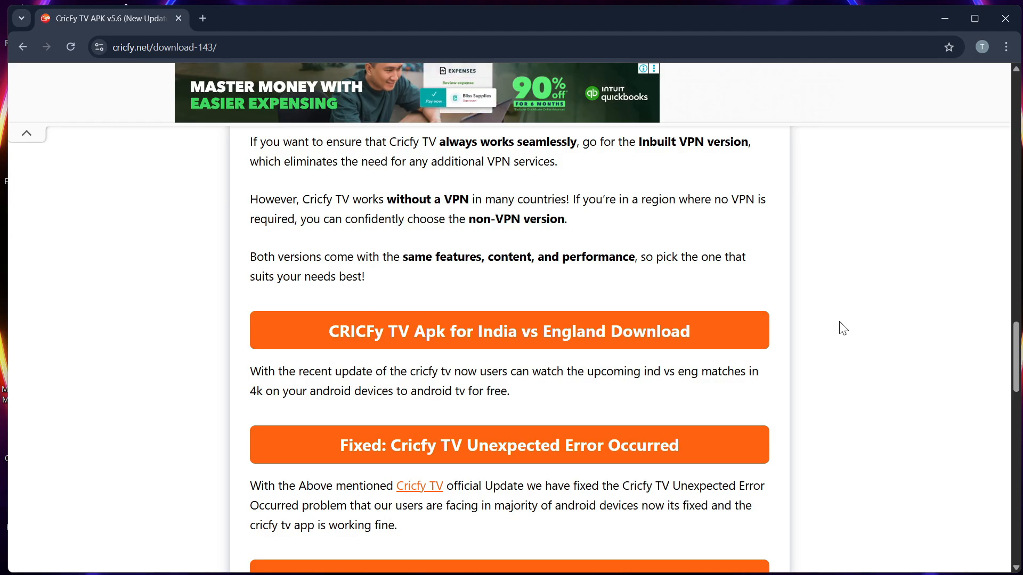
scroll(down, 3)
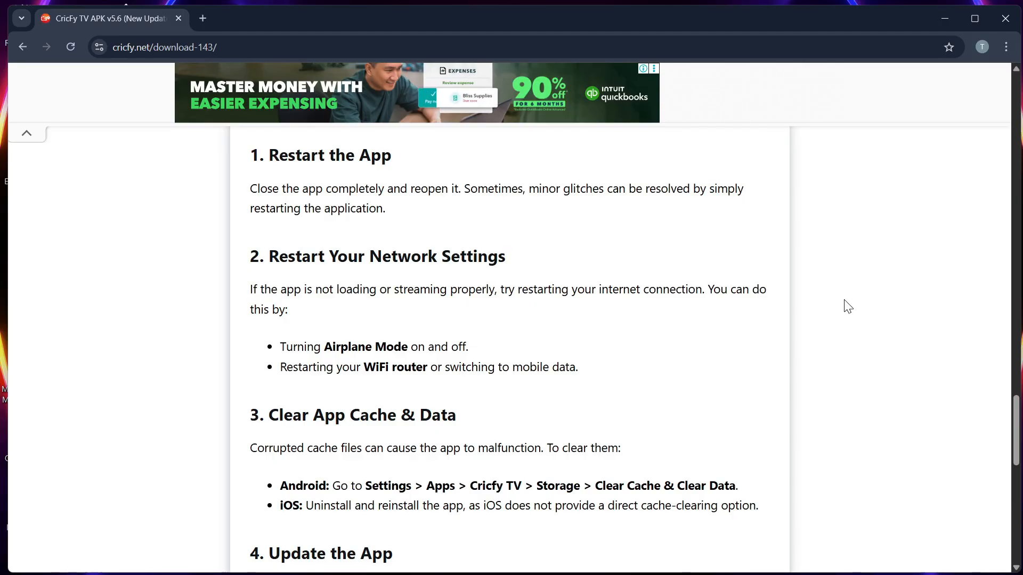
mouse_move(839, 309)
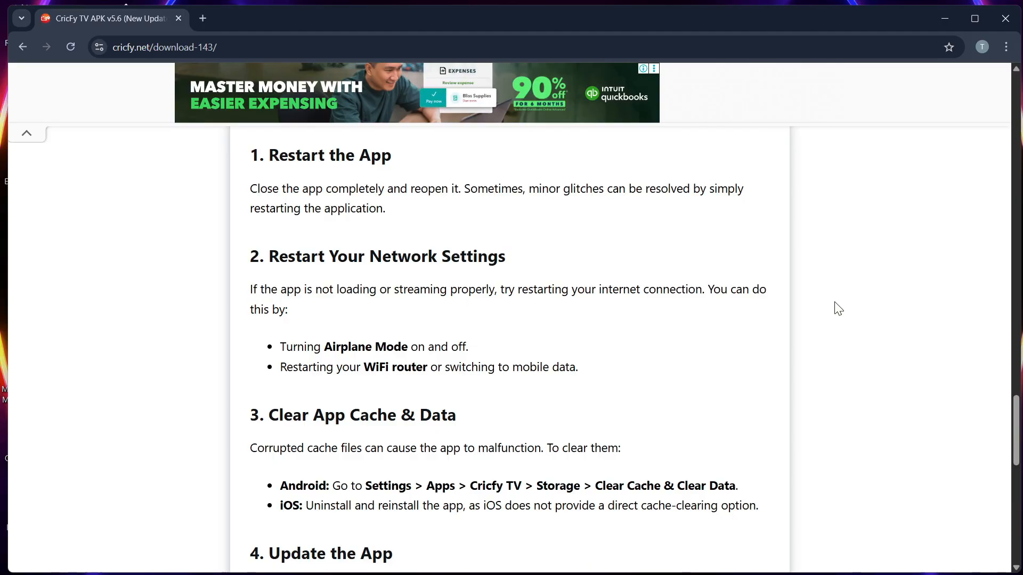
scroll(down, 3)
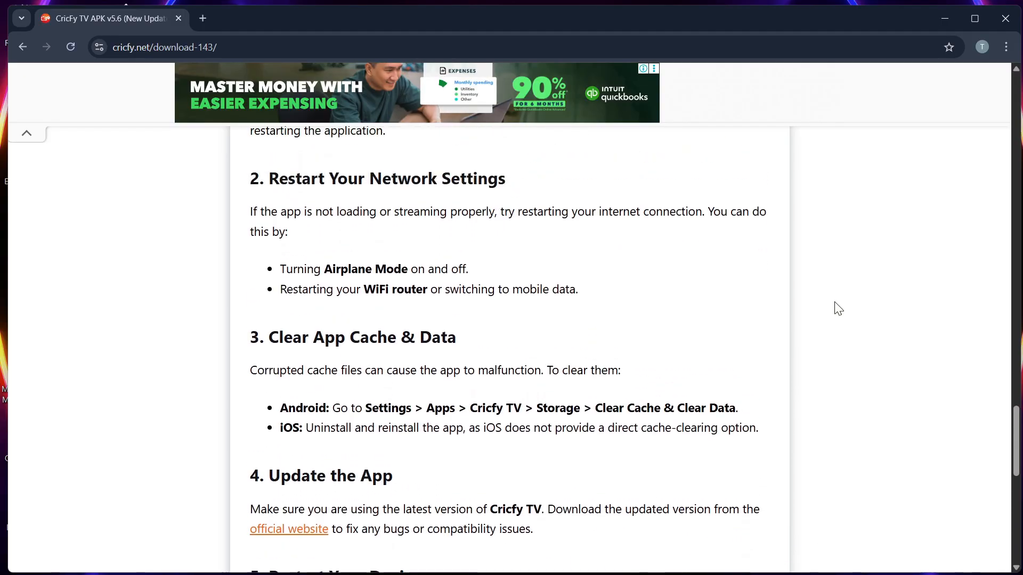
scroll(down, 3)
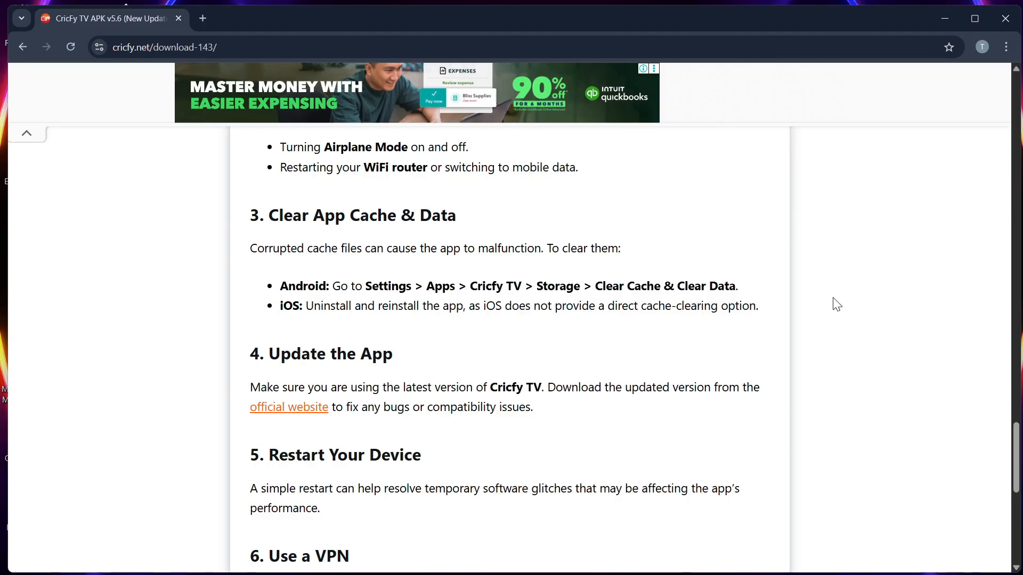
scroll(down, 3)
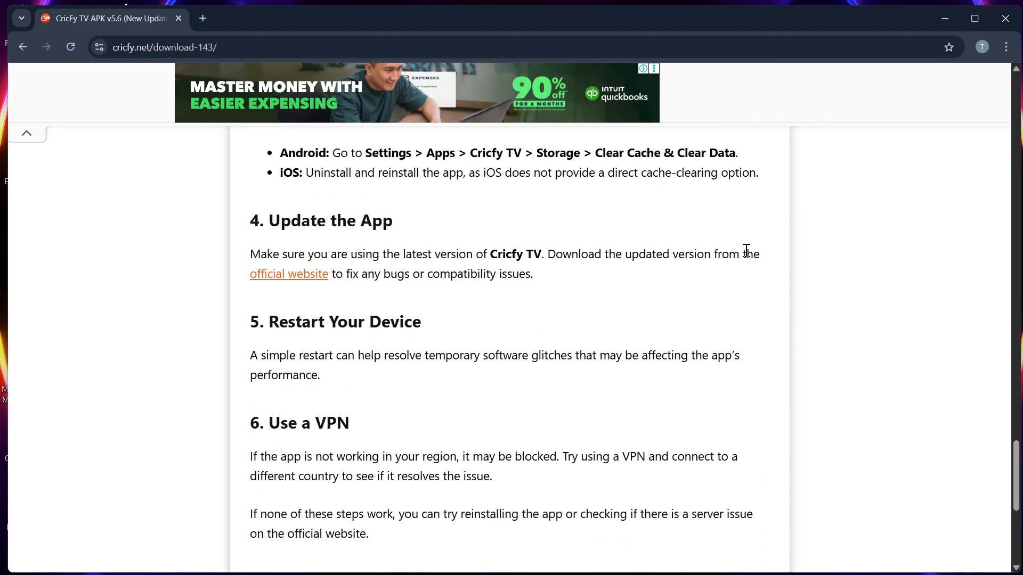
mouse_move(750, 299)
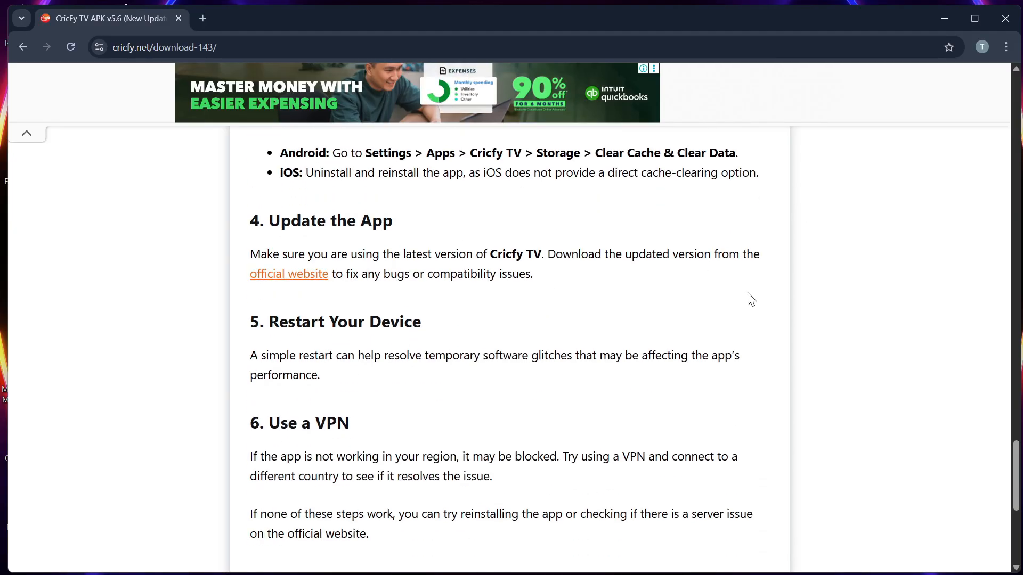
scroll(up, 3)
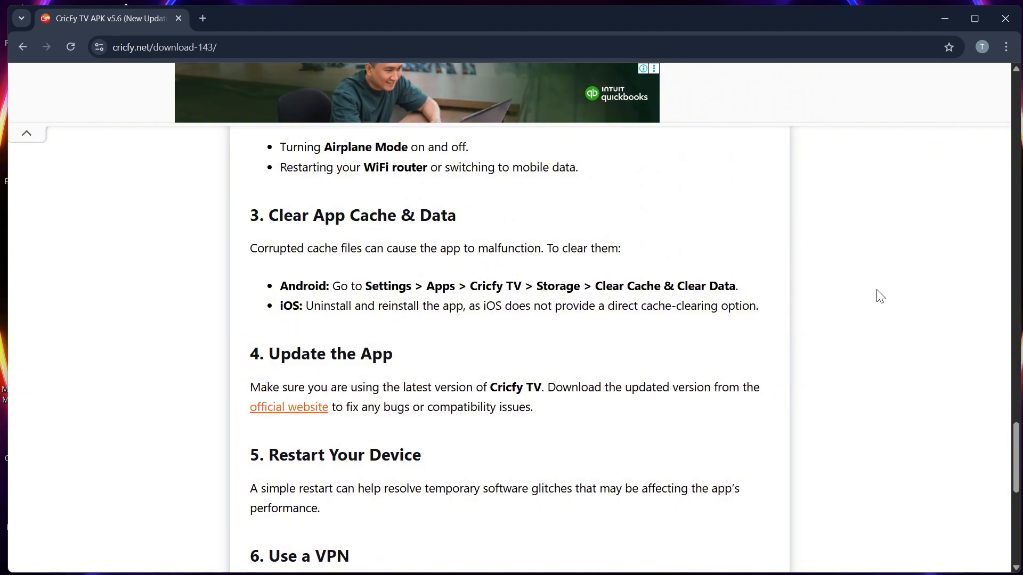
scroll(down, 3)
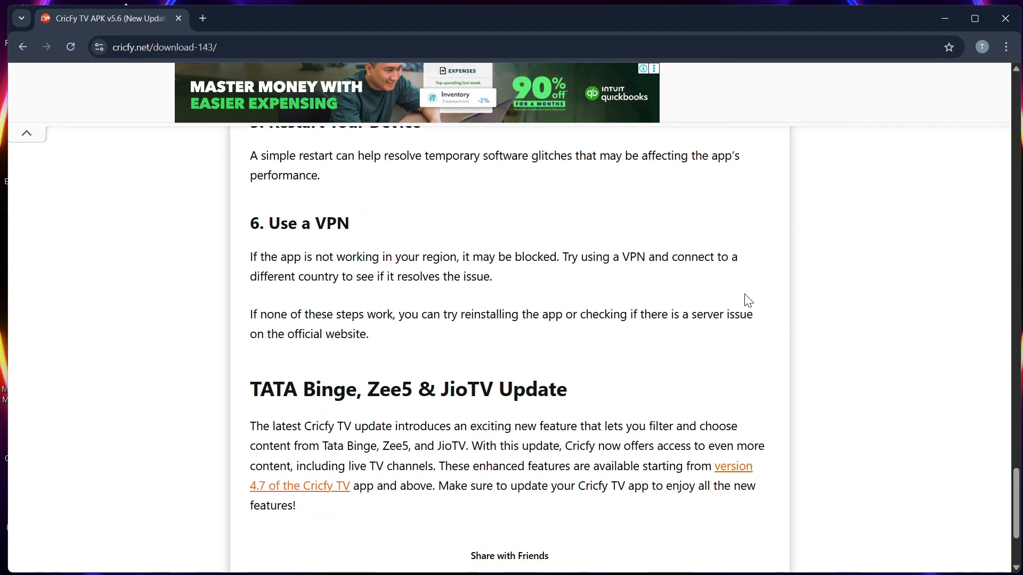